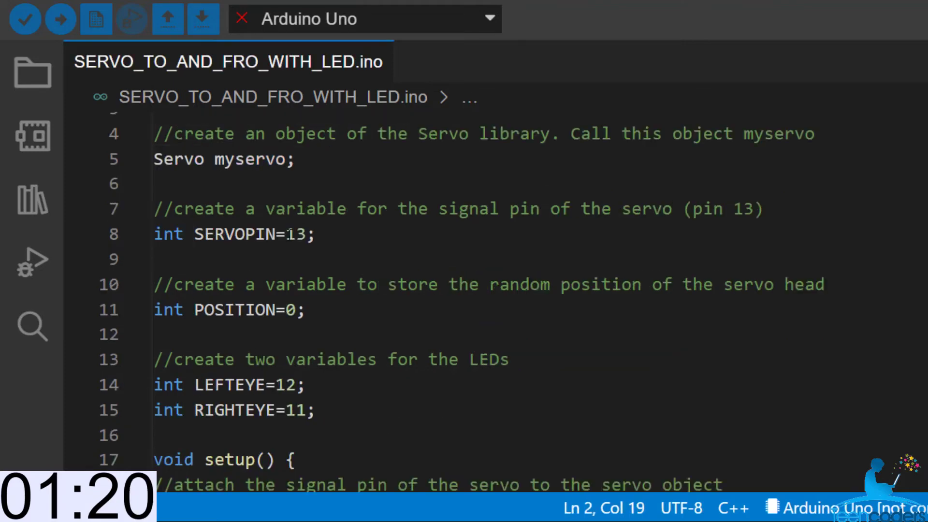
pyautogui.scroll(-3)
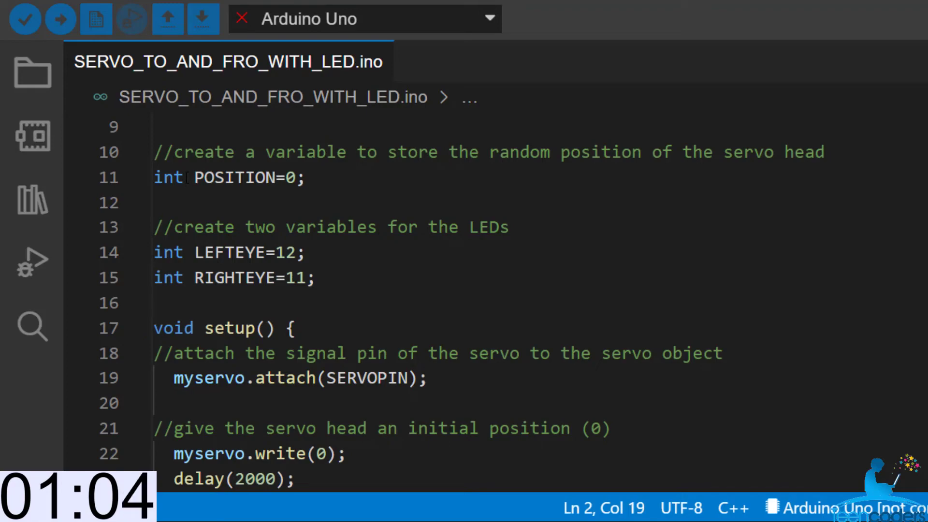
pyautogui.scroll(-3)
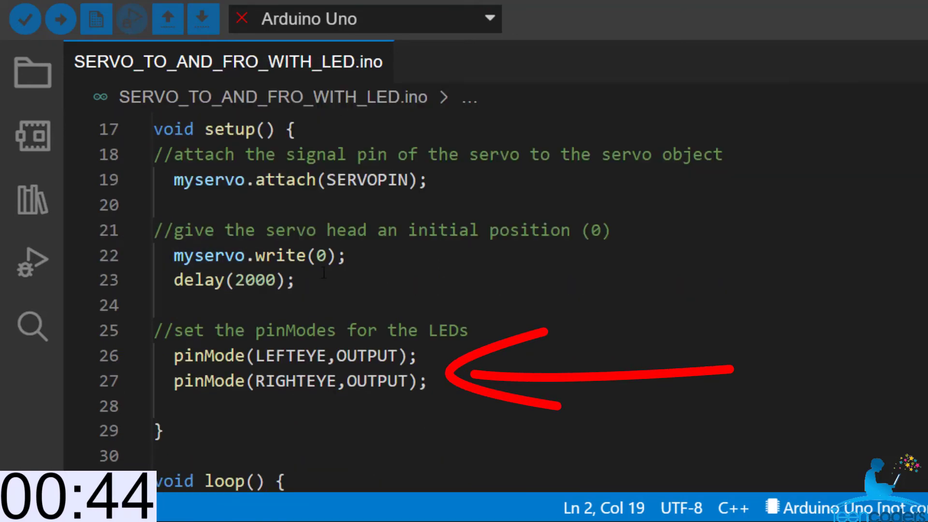
pyautogui.scroll(-3)
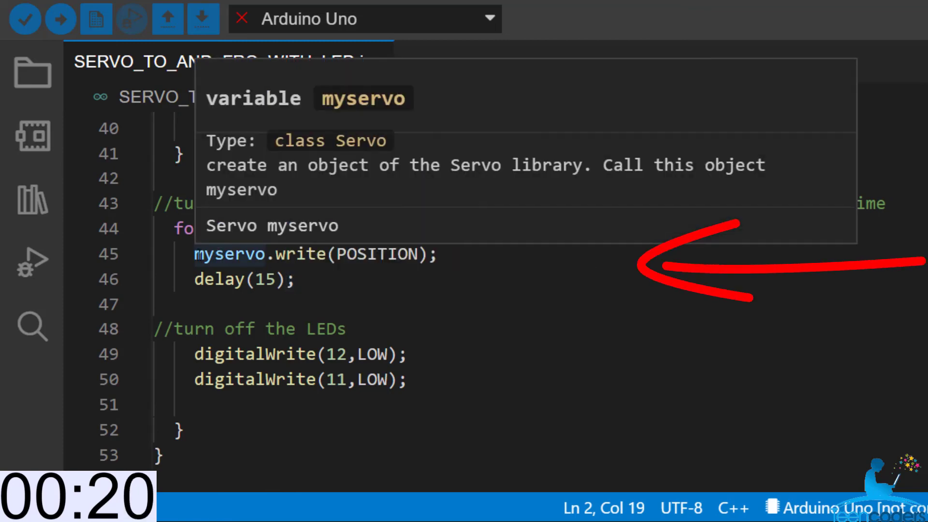
pyautogui.moveTo(576, 325)
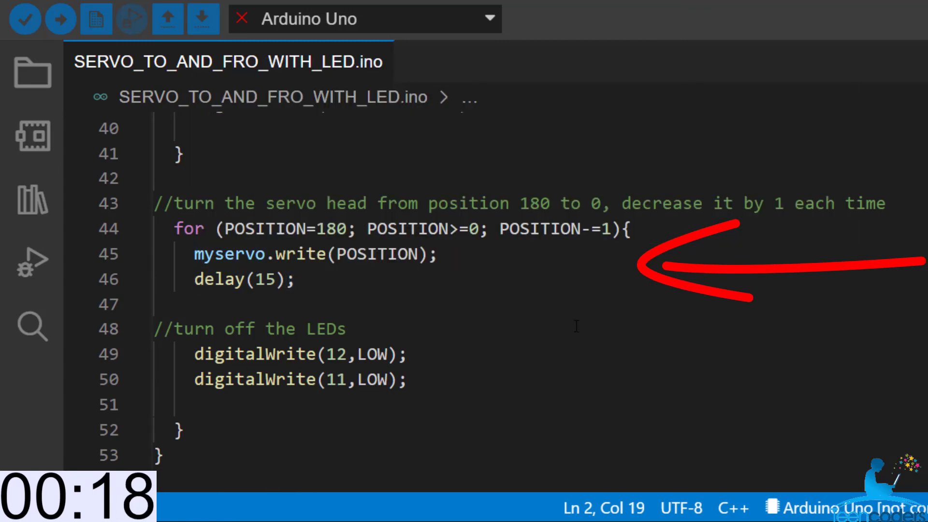